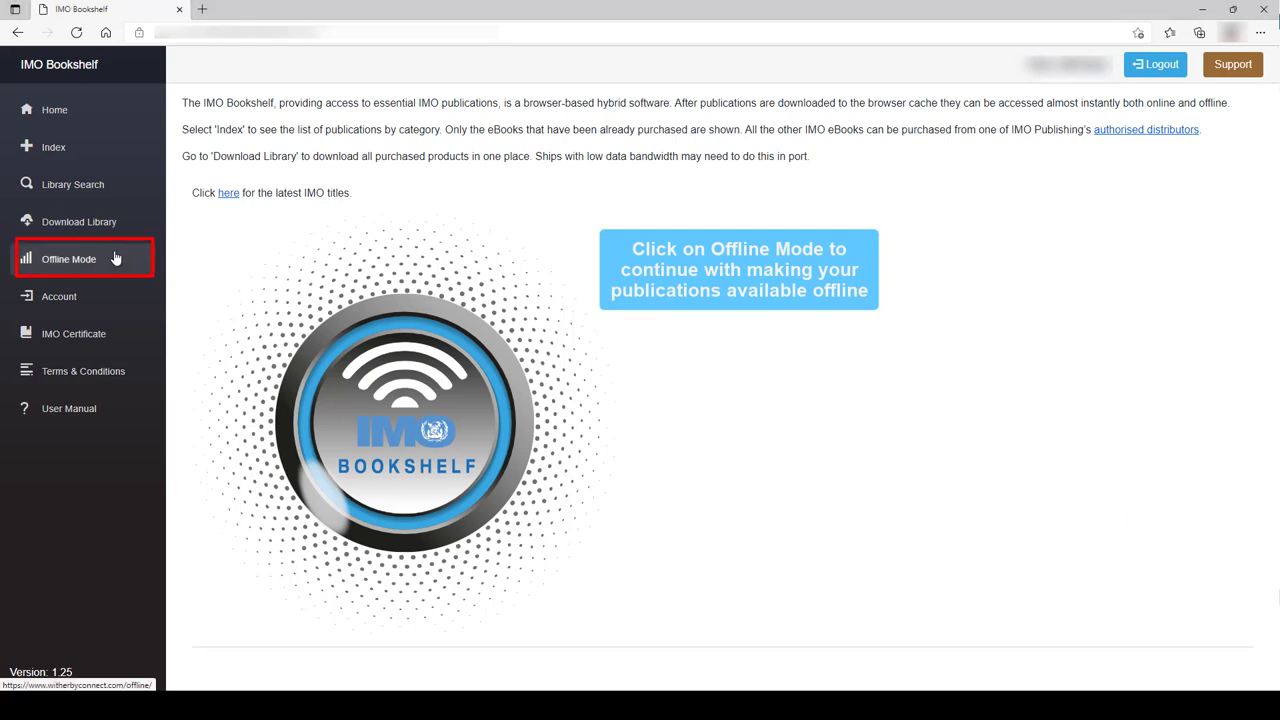
Step: Switch IMO Bookshelf to Offline Mode, launching the Witherby Connect Offline Reader in a new tab
{"action": "left_click", "coordinate": [68, 260]}
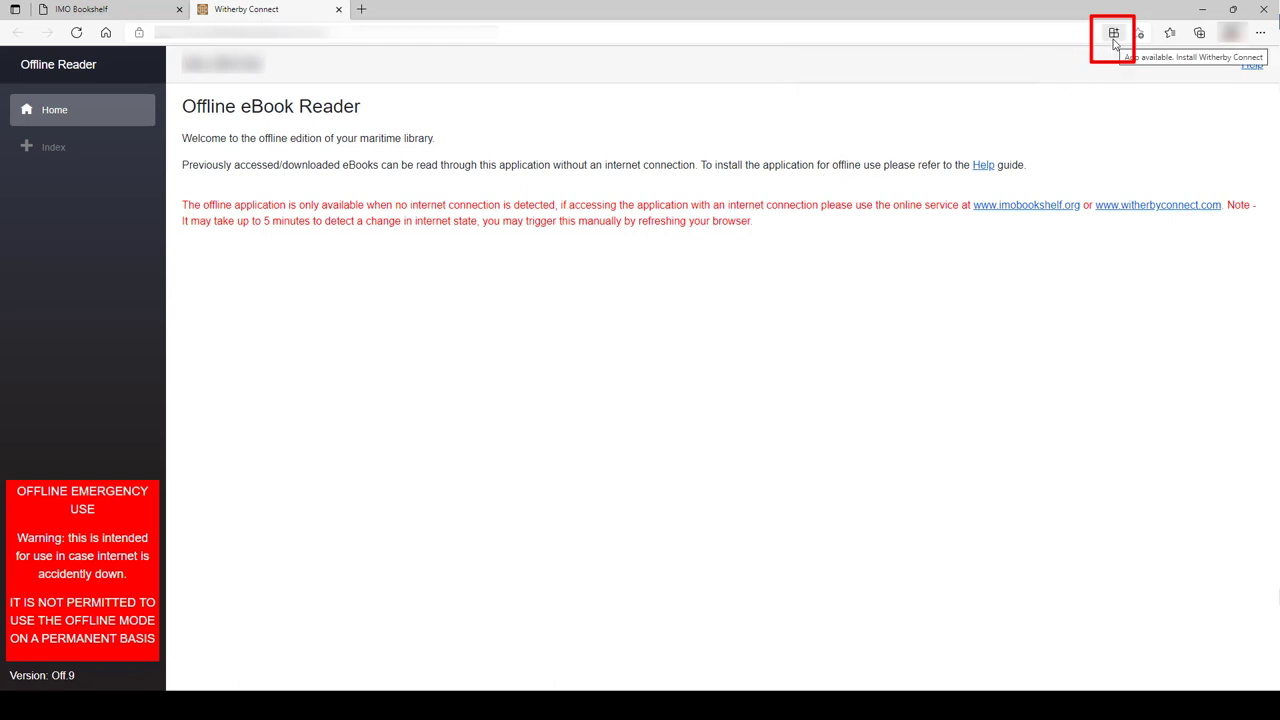
Step: Install the Witherby Connect offline reader as a standalone app from the address bar
{"action": "left_click", "coordinate": [1112, 32]}
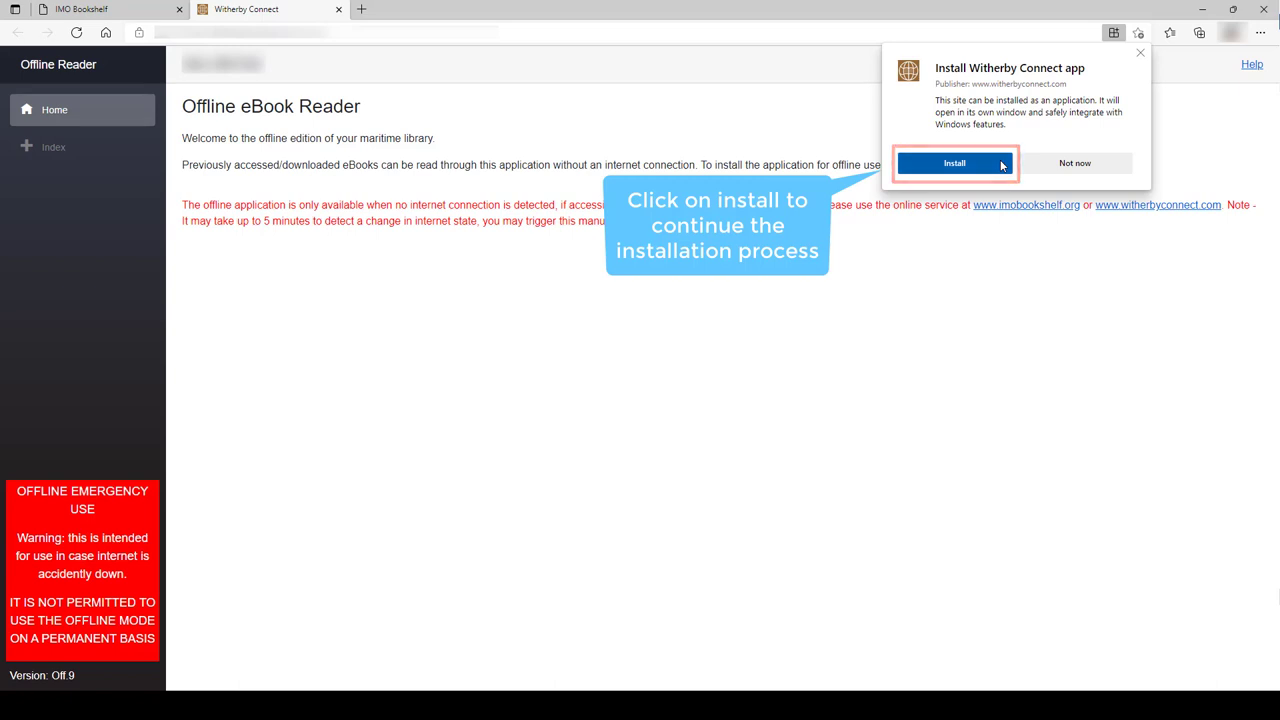
{"action": "left_click", "coordinate": [954, 162]}
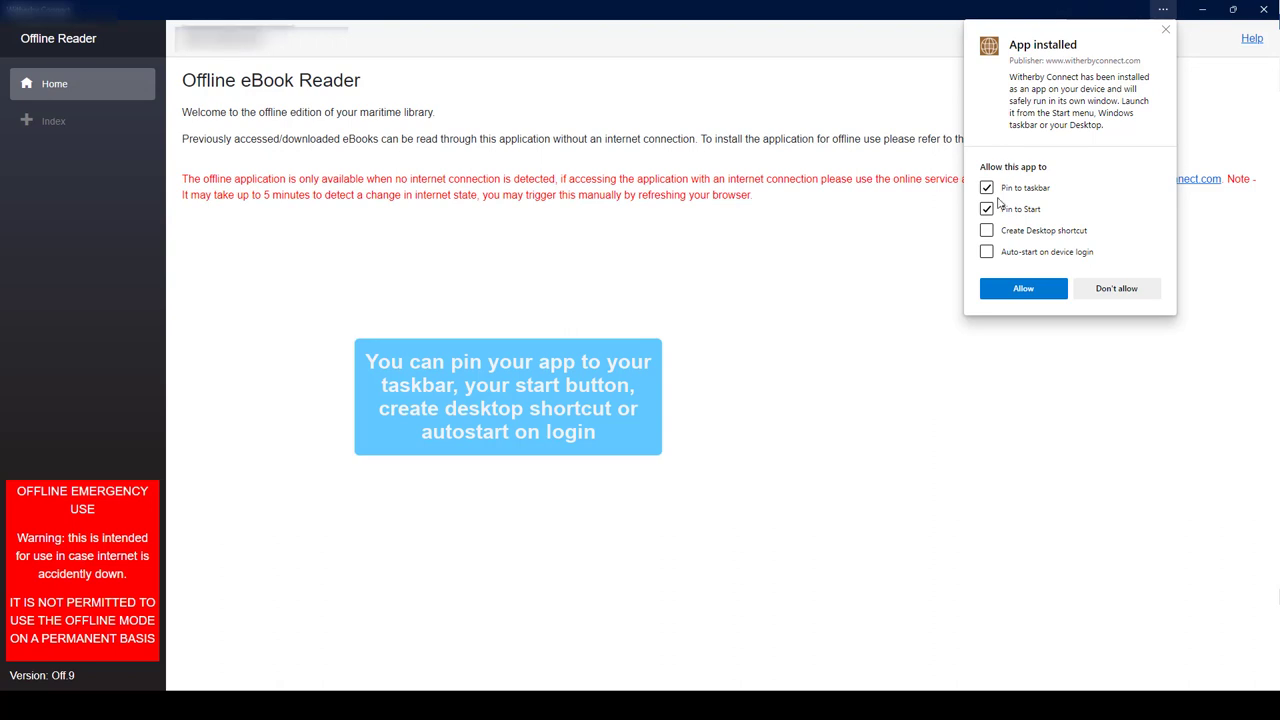
Step: Allow the installed app to pin to taskbar and Start and create a desktop shortcut
{"action": "left_click", "coordinate": [986, 230]}
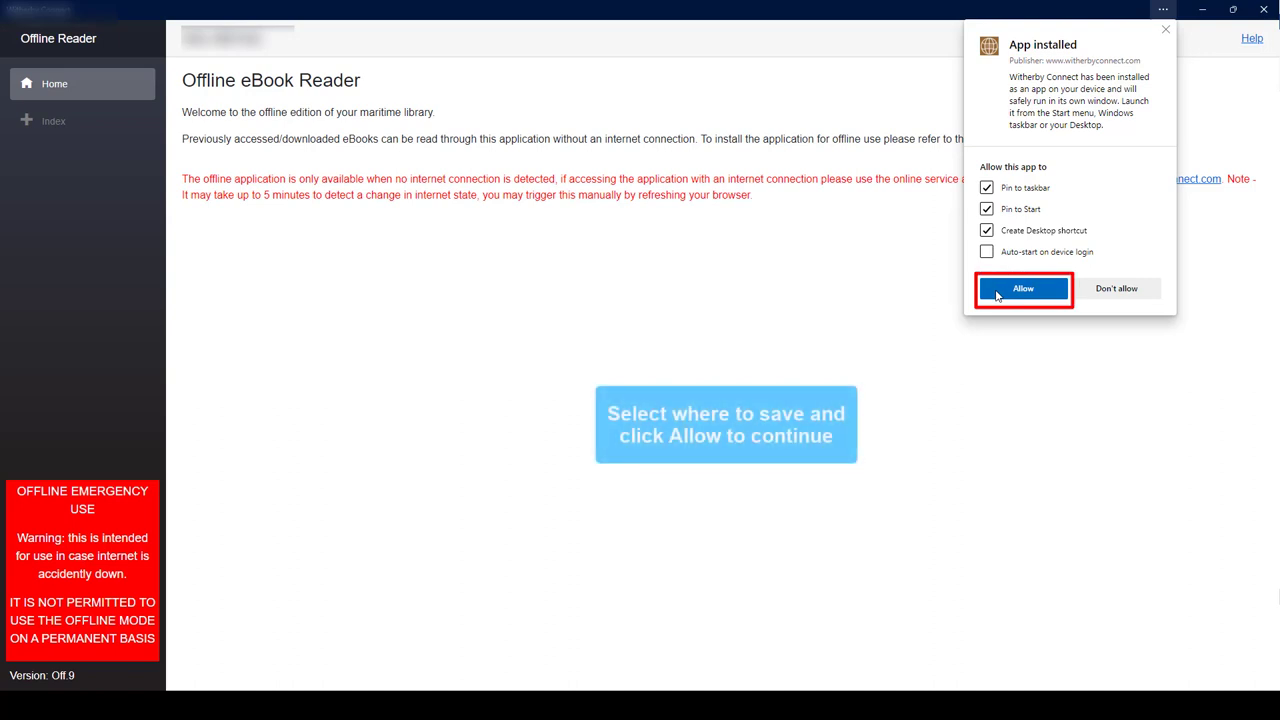
{"action": "left_click", "coordinate": [1022, 288]}
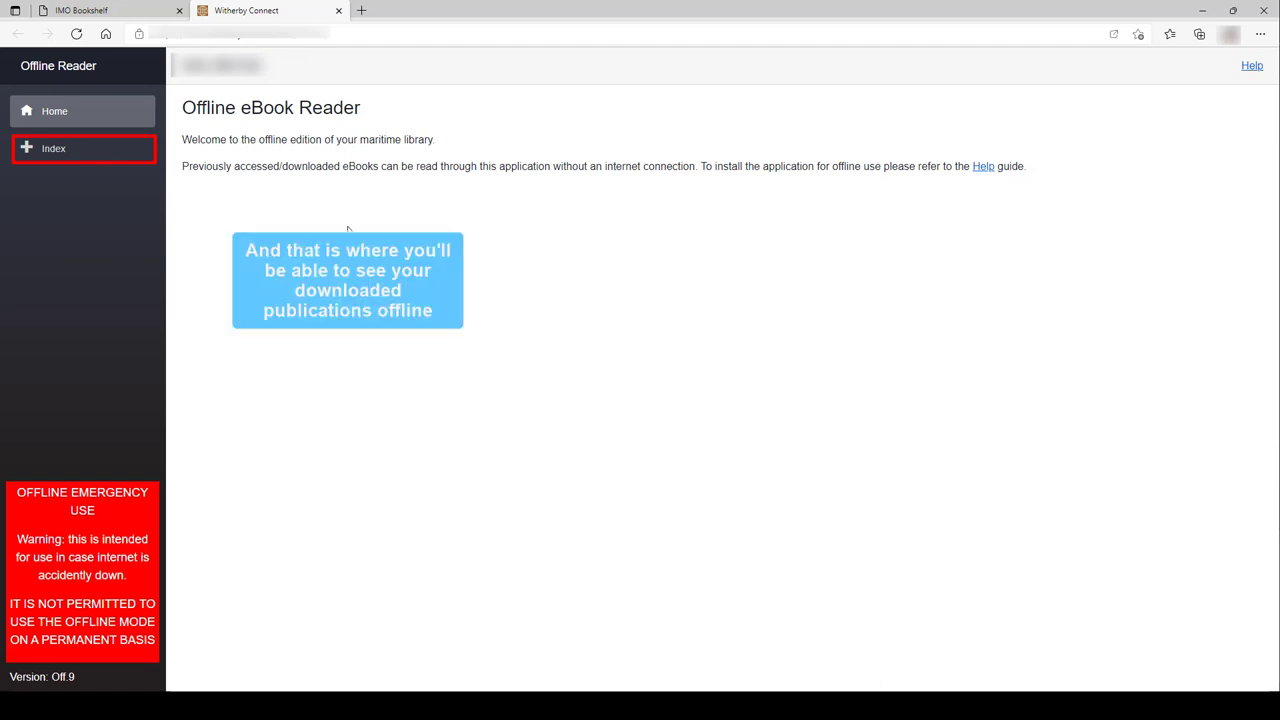
Step: Show the Index page listing the downloaded publications available offline
{"action": "left_click", "coordinate": [52, 148]}
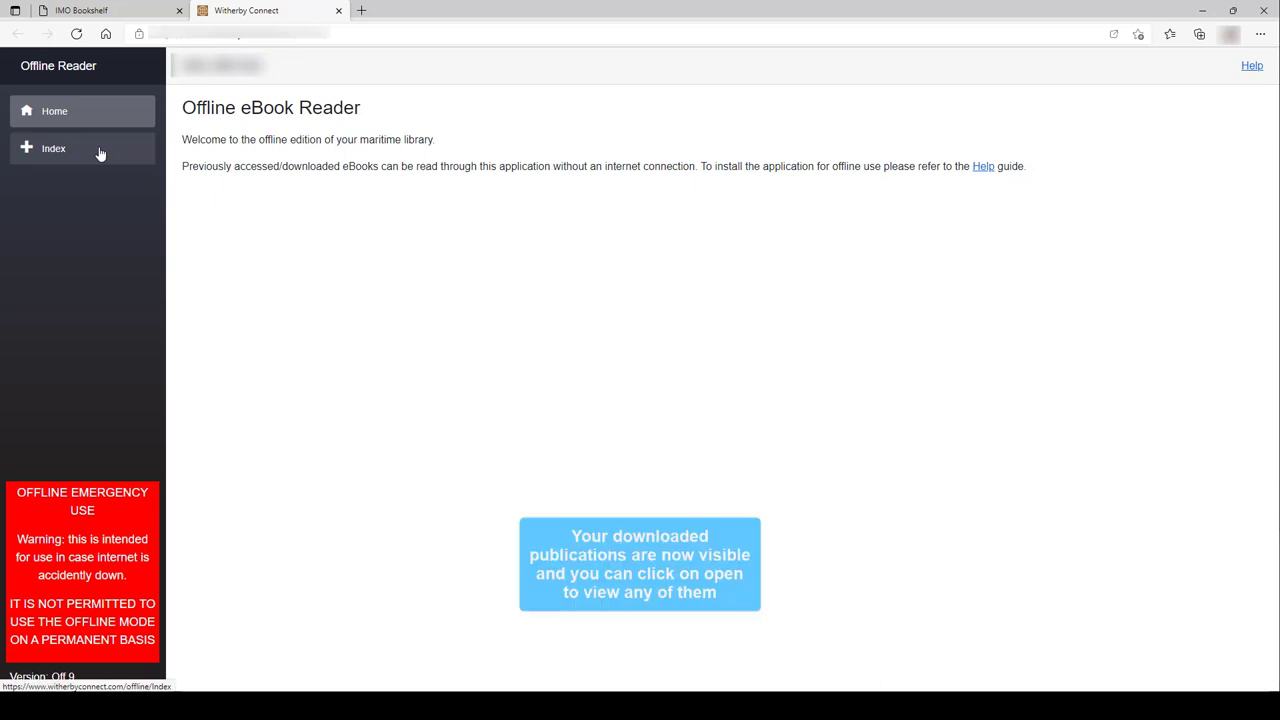
{"action": "left_click", "coordinate": [52, 148]}
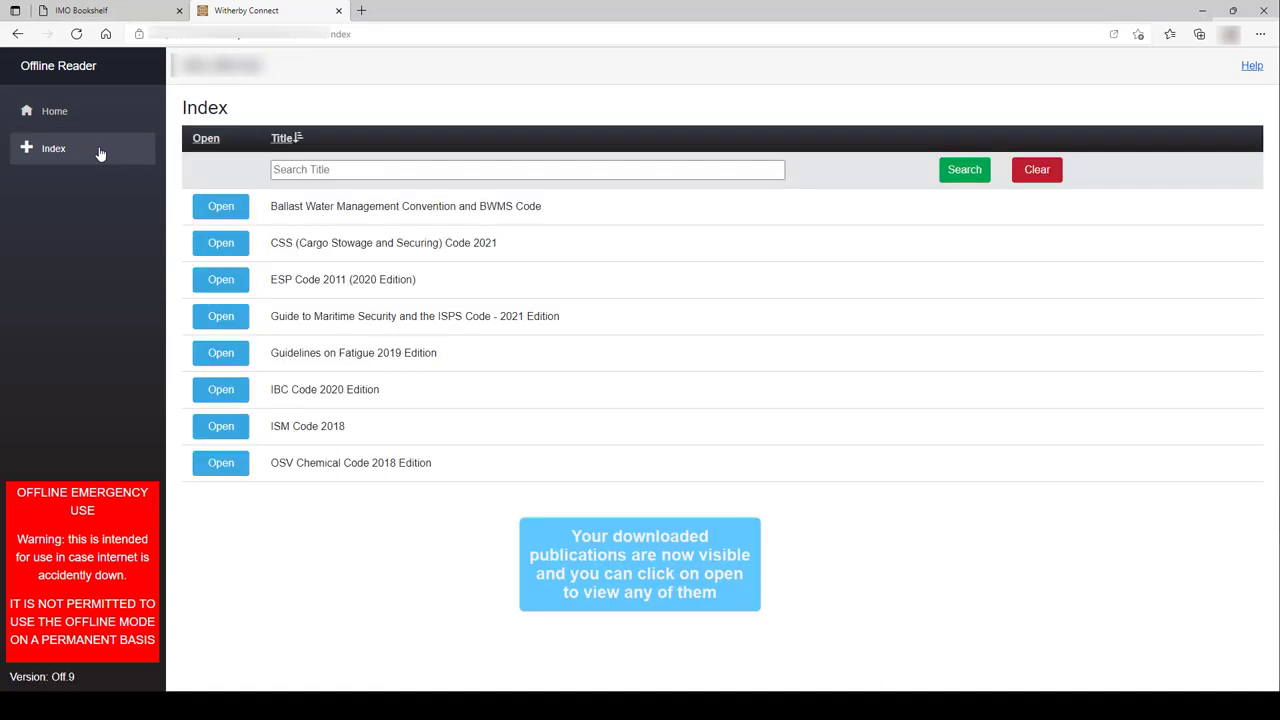